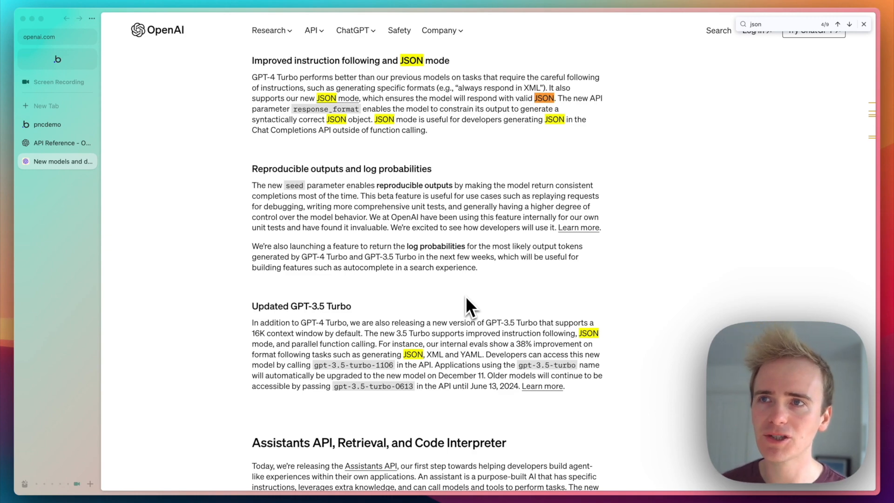
{"action": "mouse_move", "coordinate": [493, 285]}
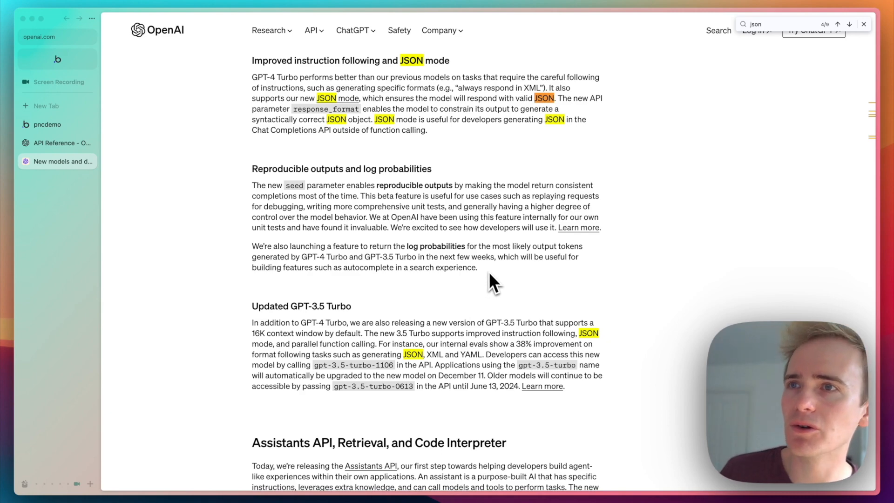
{"action": "mouse_move", "coordinate": [491, 159]}
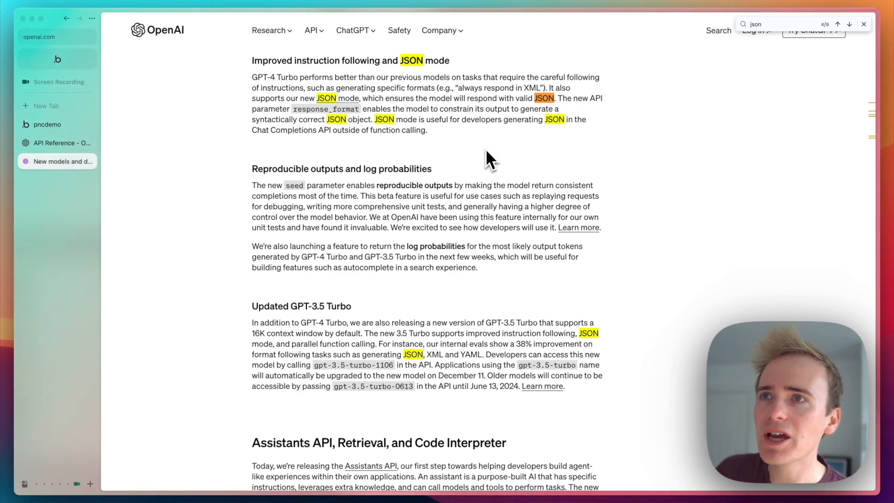
{"action": "mouse_move", "coordinate": [57, 59]}
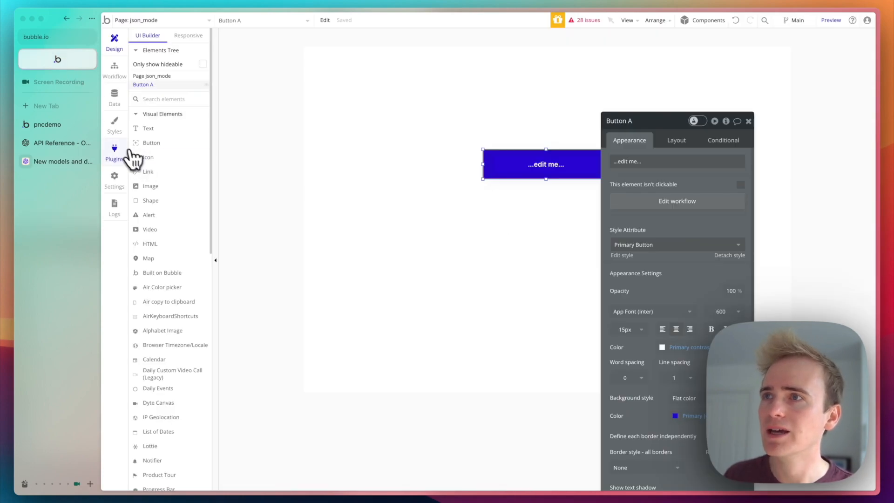
Show the API Connector call body using gpt-3.5-turbo-1106 with json_object response format
{"action": "left_click", "coordinate": [113, 149]}
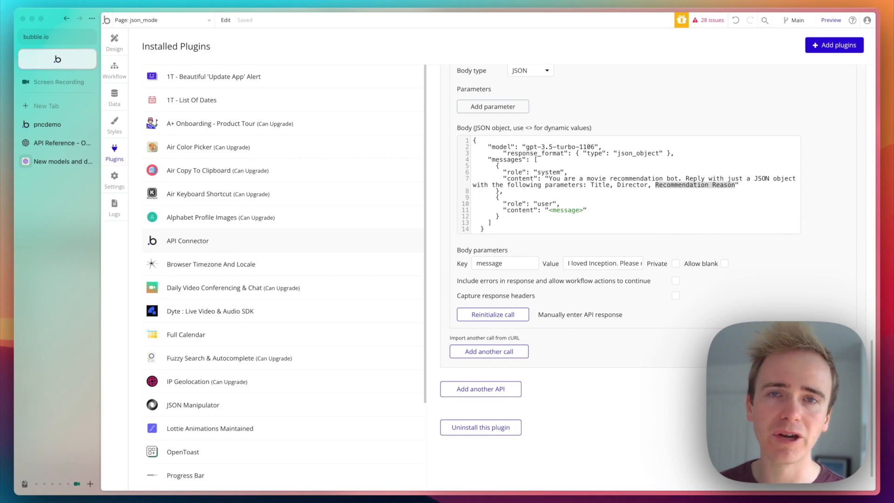
{"action": "scroll", "scroll_direction": "up", "scroll_amount": 3}
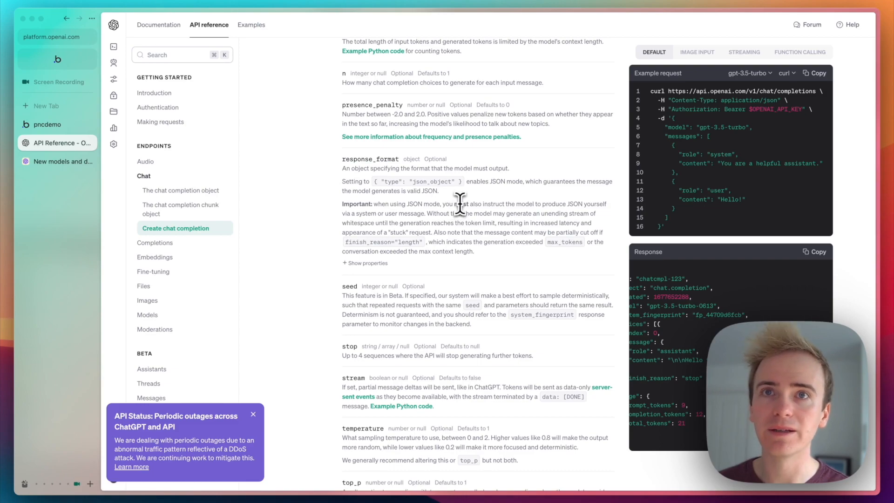
Return to the OpenAI JSON mode announcement article
{"action": "left_click", "coordinate": [62, 161]}
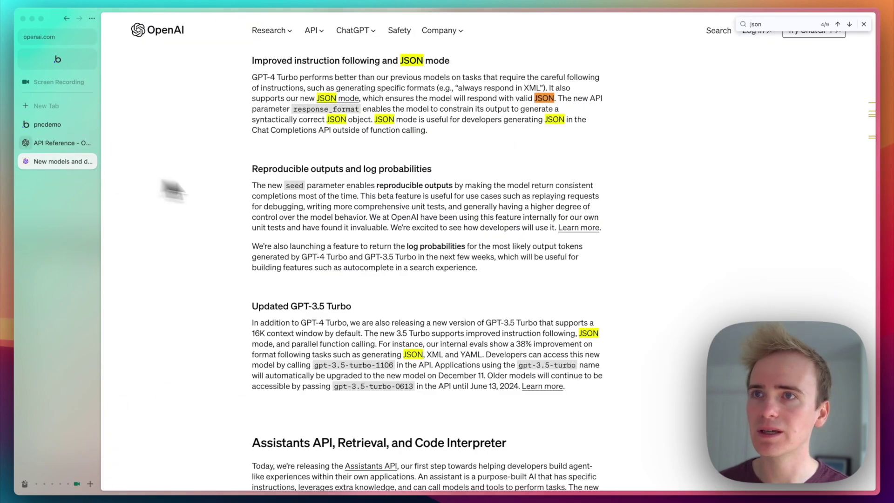
{"action": "mouse_move", "coordinate": [584, 246]}
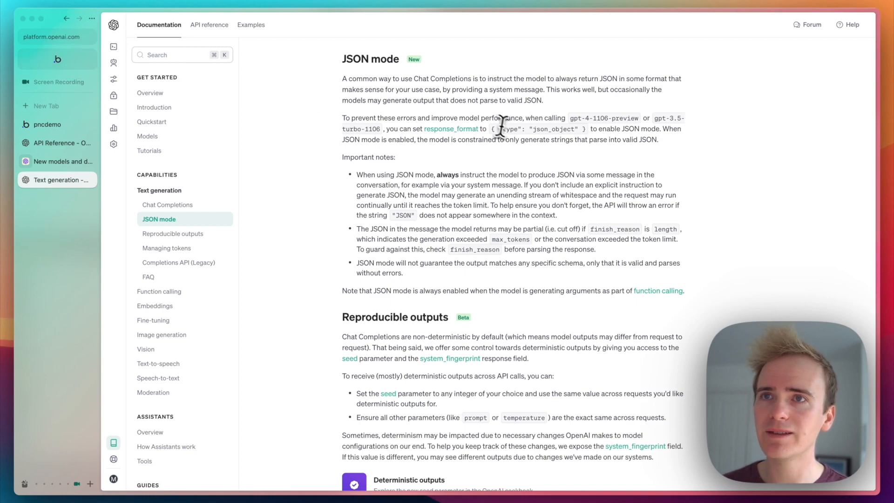
{"action": "mouse_move", "coordinate": [47, 67]}
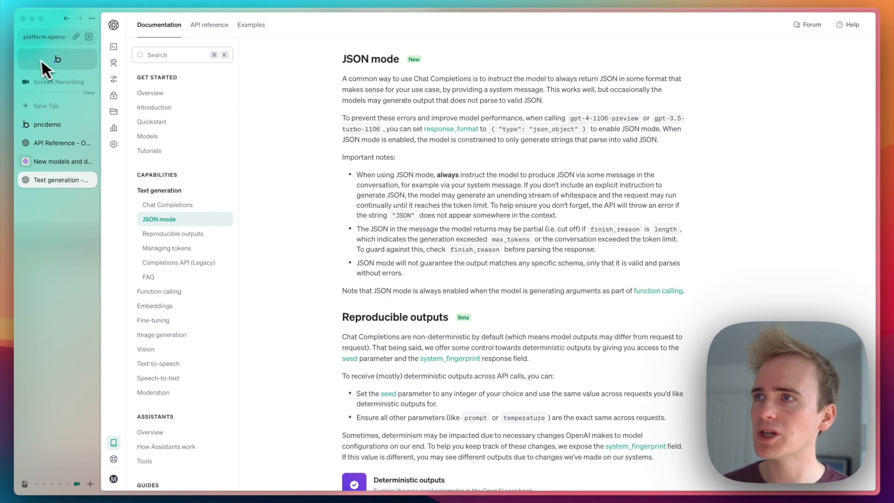
Switch back to the Bubble editor showing the Recommend a movie call body
{"action": "left_click", "coordinate": [56, 59]}
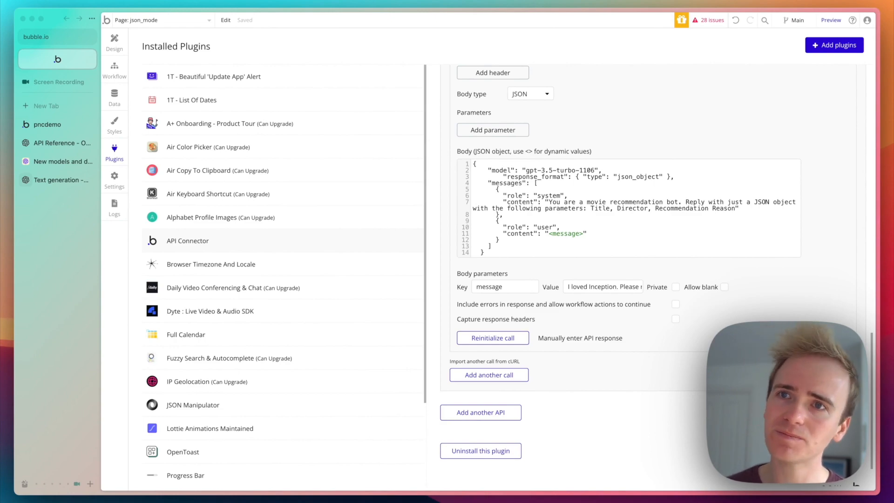
{"action": "mouse_move", "coordinate": [575, 221]}
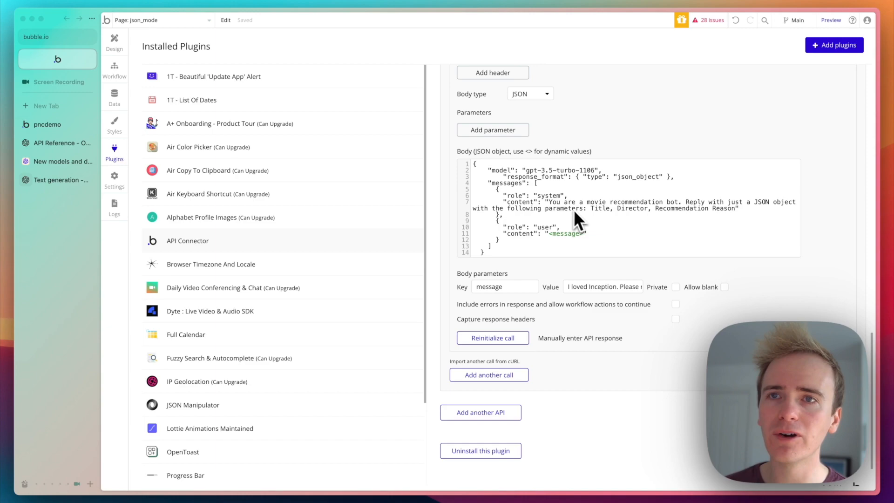
{"action": "mouse_move", "coordinate": [698, 225]}
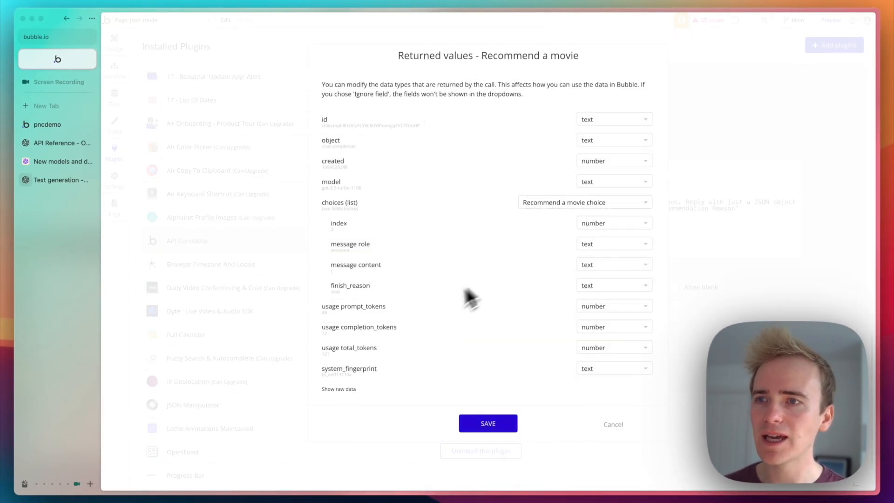
Reveal the raw response, a JSON string recommending Interstellar
{"action": "left_click", "coordinate": [338, 389]}
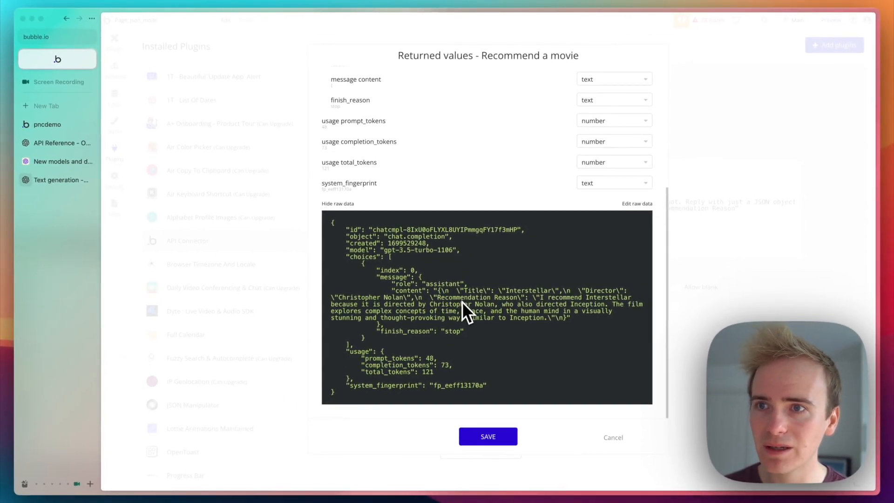
{"action": "mouse_move", "coordinate": [466, 318]}
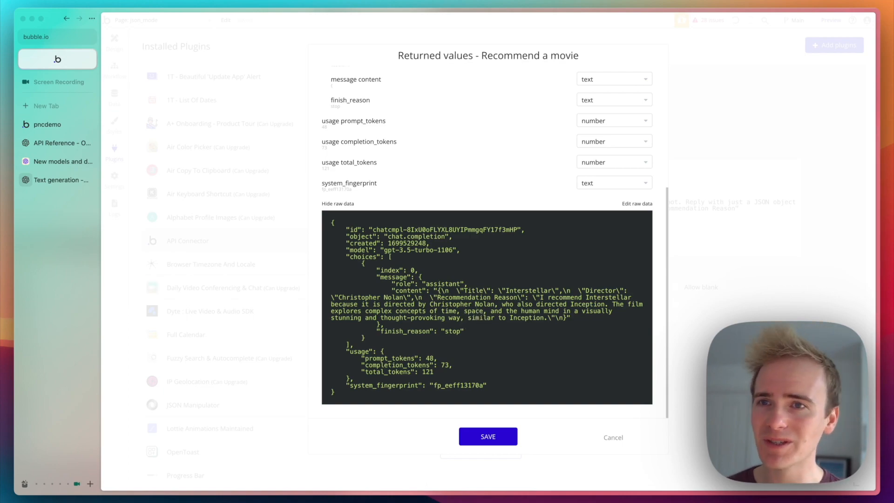
{"action": "mouse_move", "coordinate": [483, 319]}
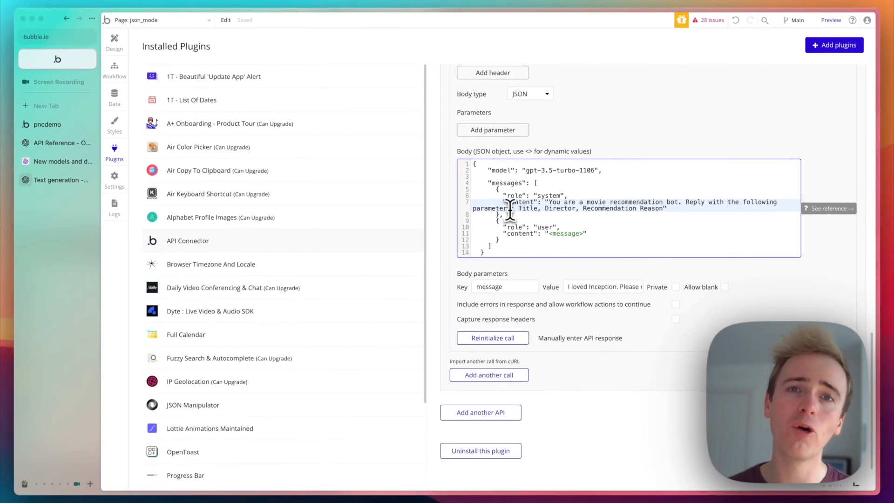
Reinitialize the call without JSON mode, returning plain text recommending Memento
{"action": "left_click", "coordinate": [492, 337]}
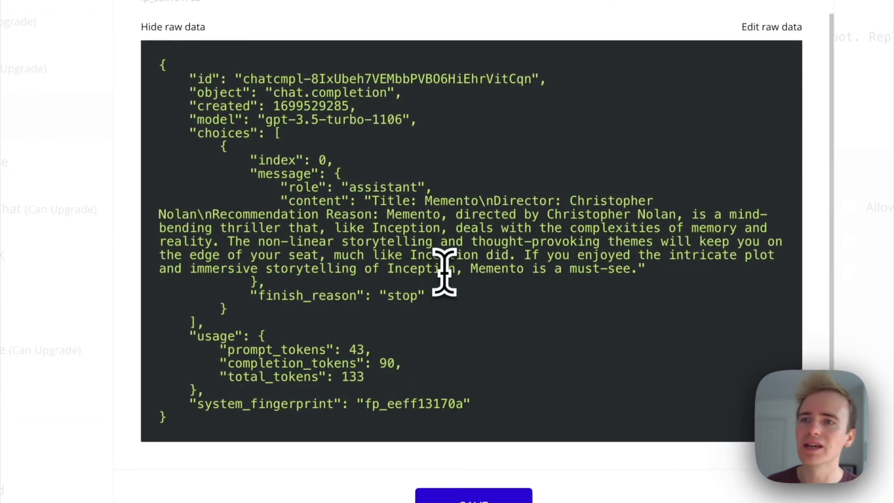
{"action": "mouse_move", "coordinate": [381, 201]}
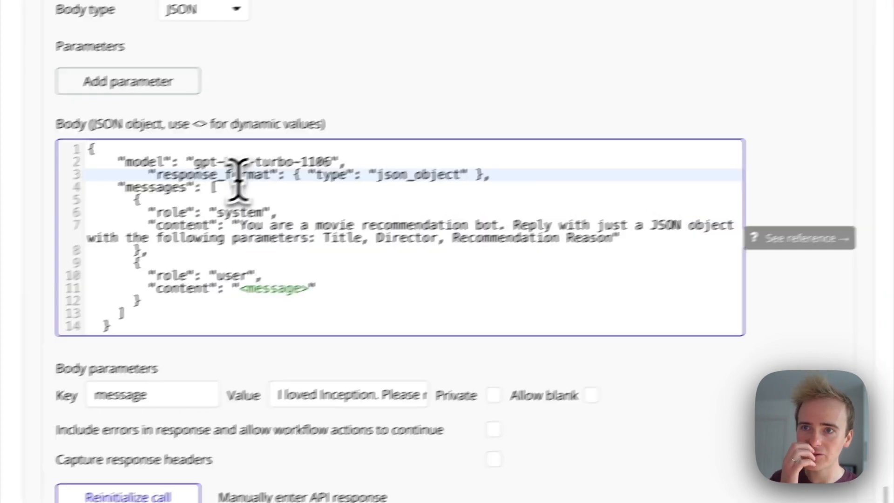
Reinitialize with JSON mode restored and review the raw response recommending The Matrix
{"action": "left_click", "coordinate": [129, 496]}
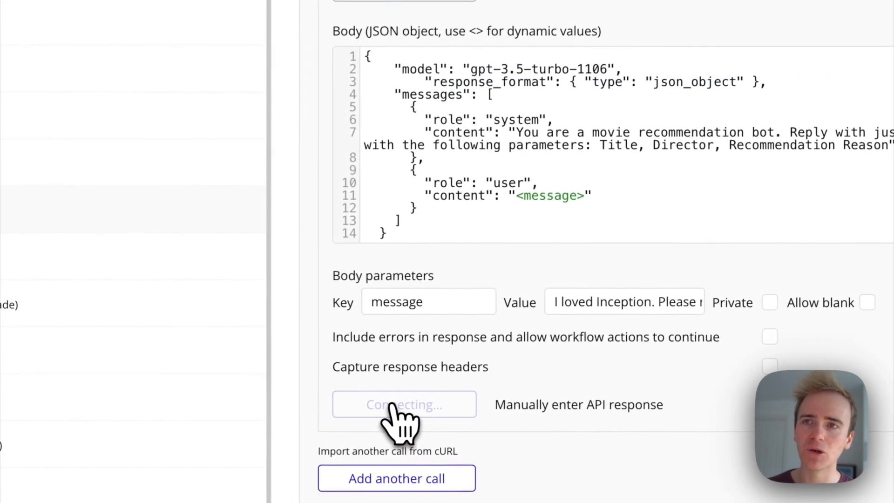
{"action": "left_click", "coordinate": [403, 404]}
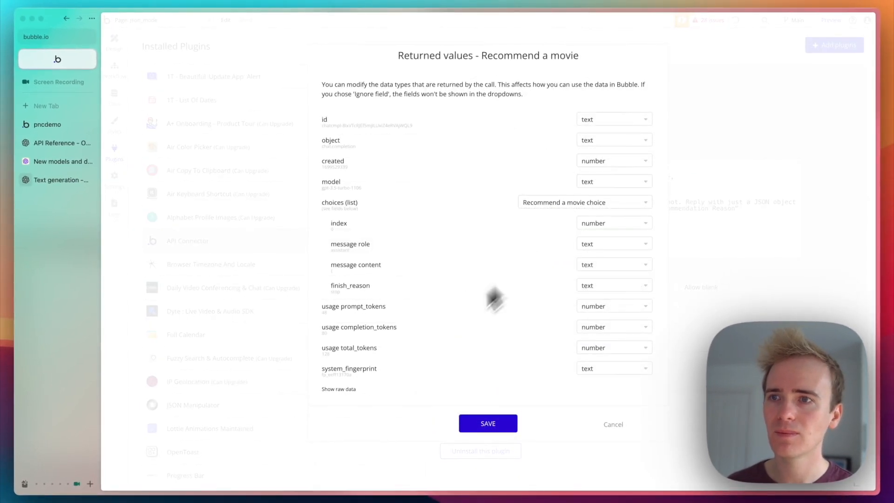
{"action": "left_click", "coordinate": [338, 389]}
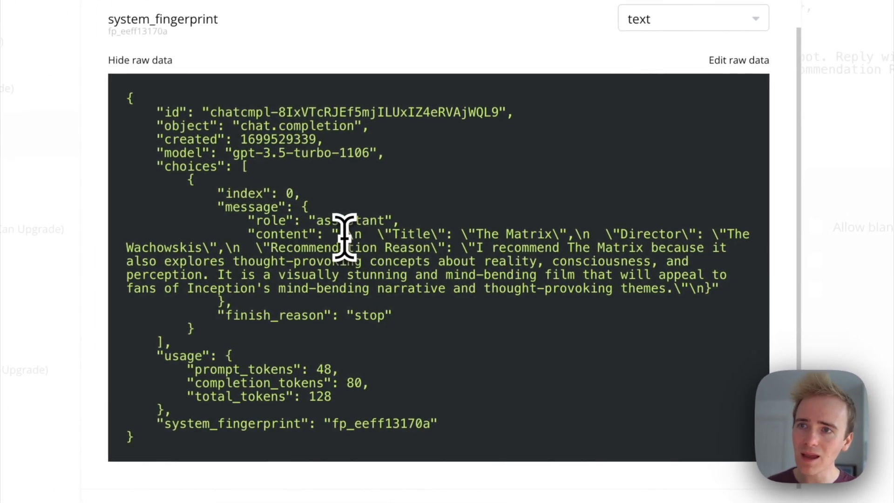
{"action": "mouse_move", "coordinate": [715, 290]}
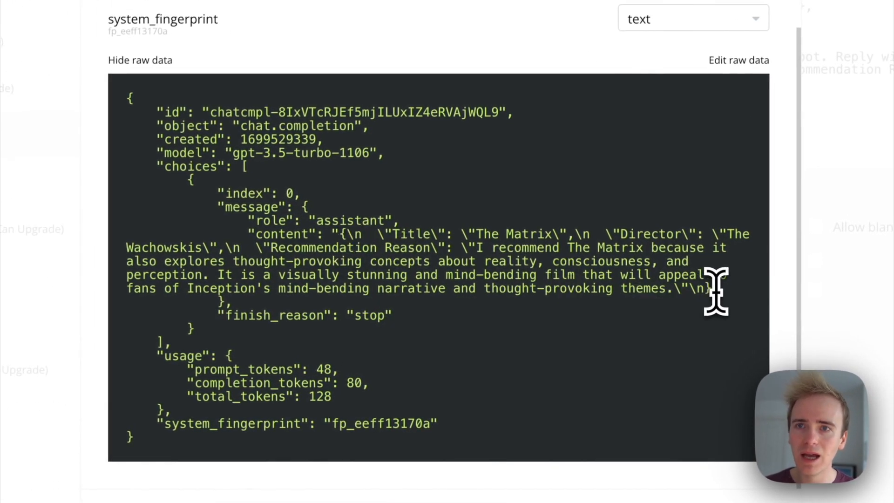
{"action": "mouse_move", "coordinate": [715, 293]}
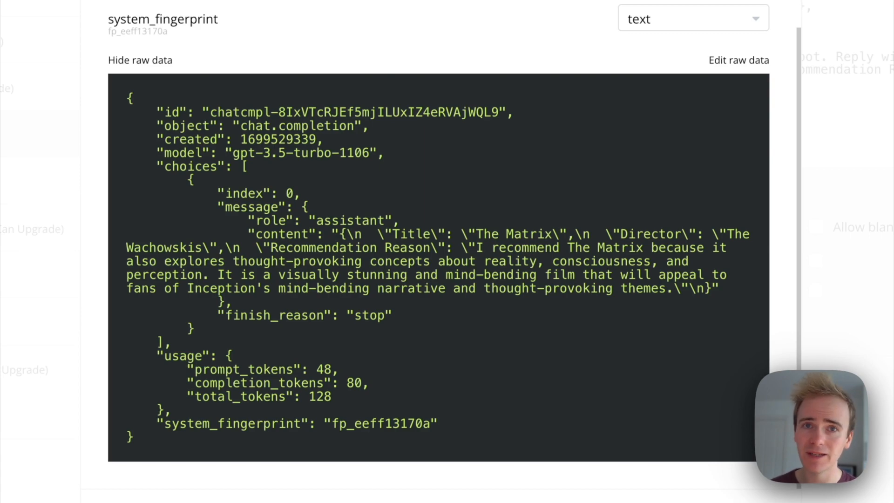
{"action": "mouse_move", "coordinate": [740, 319]}
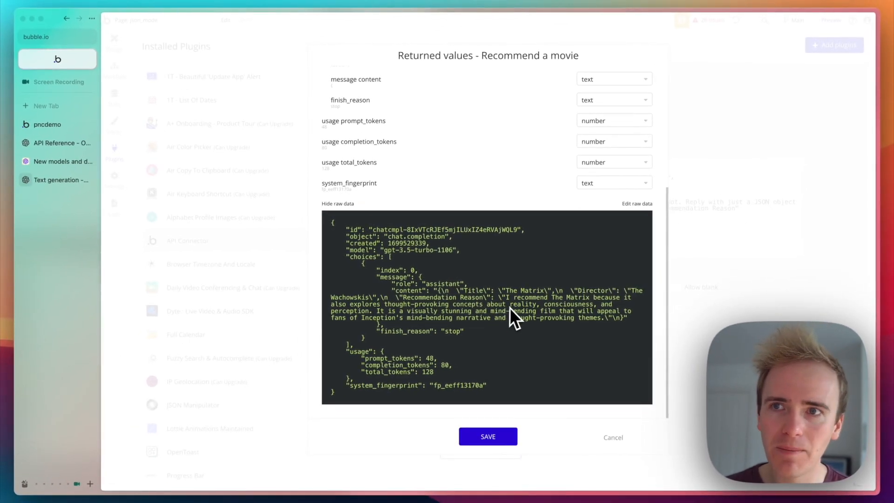
{"action": "mouse_move", "coordinate": [447, 306]}
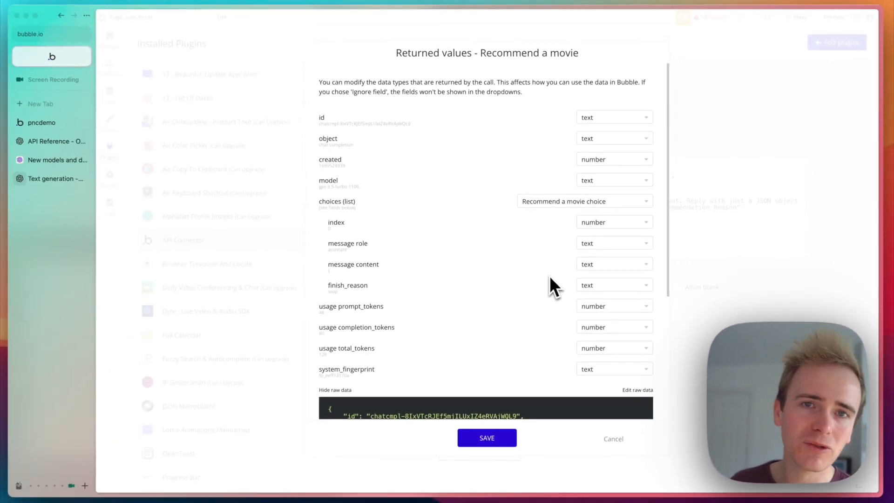
{"action": "scroll", "scroll_direction": "down", "scroll_amount": 3}
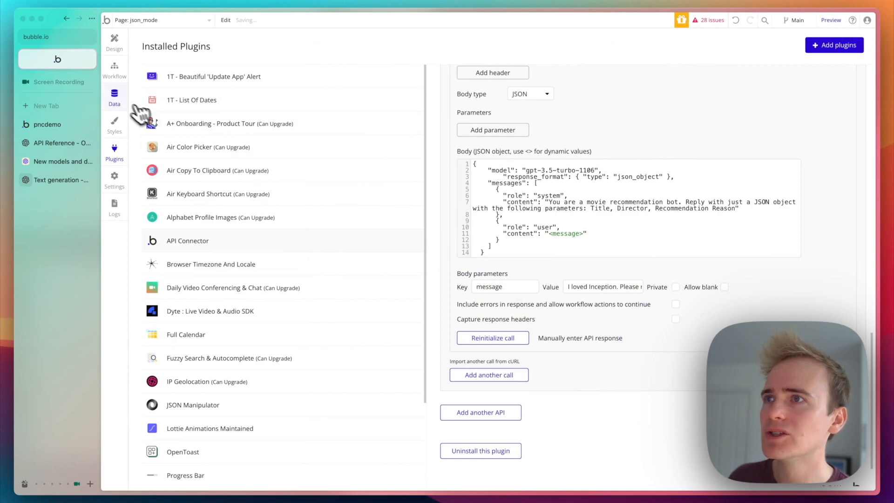
Show Button A's click workflow starting with the OpenAI Recommend a movie step
{"action": "left_click", "coordinate": [113, 40]}
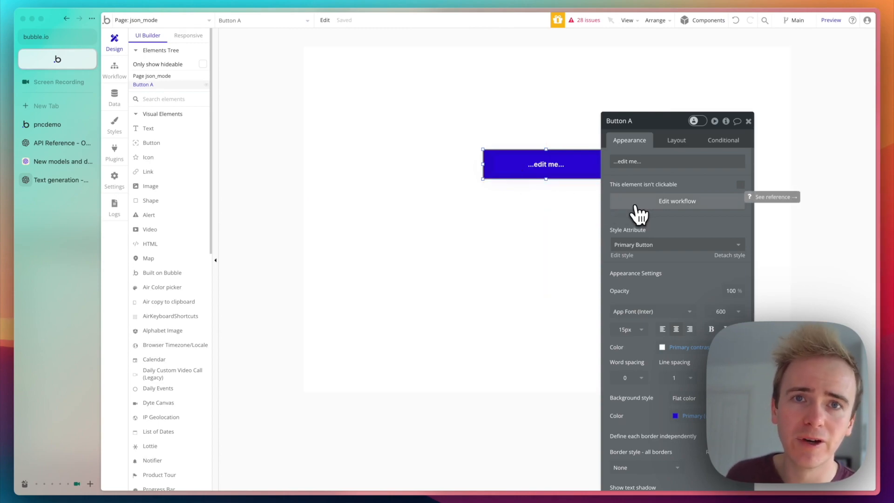
{"action": "left_click", "coordinate": [676, 201]}
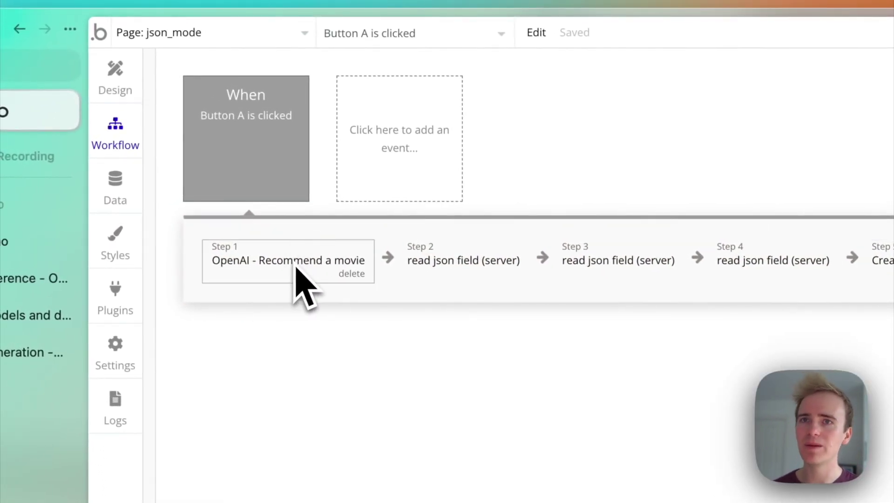
{"action": "left_click", "coordinate": [287, 260]}
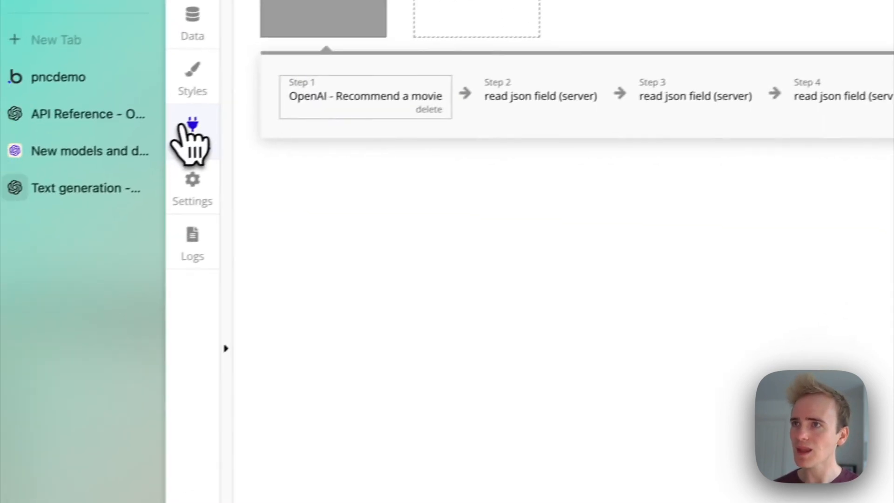
{"action": "left_click", "coordinate": [191, 131]}
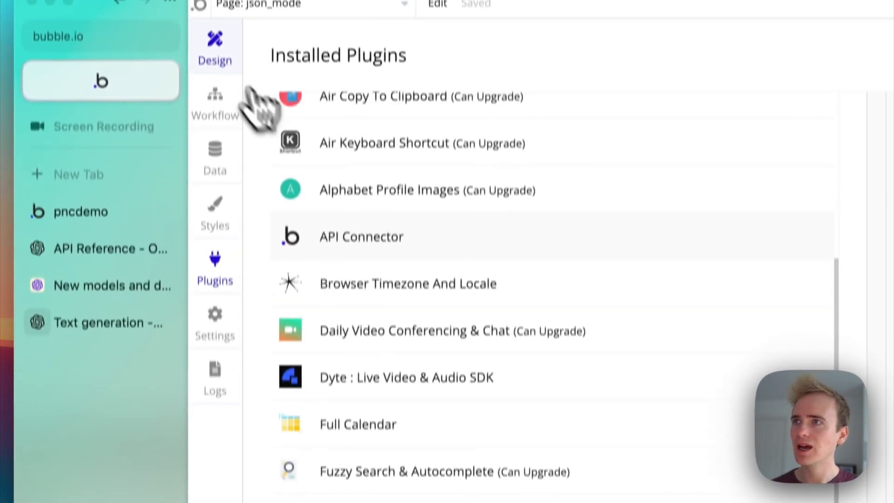
{"action": "left_click", "coordinate": [215, 105]}
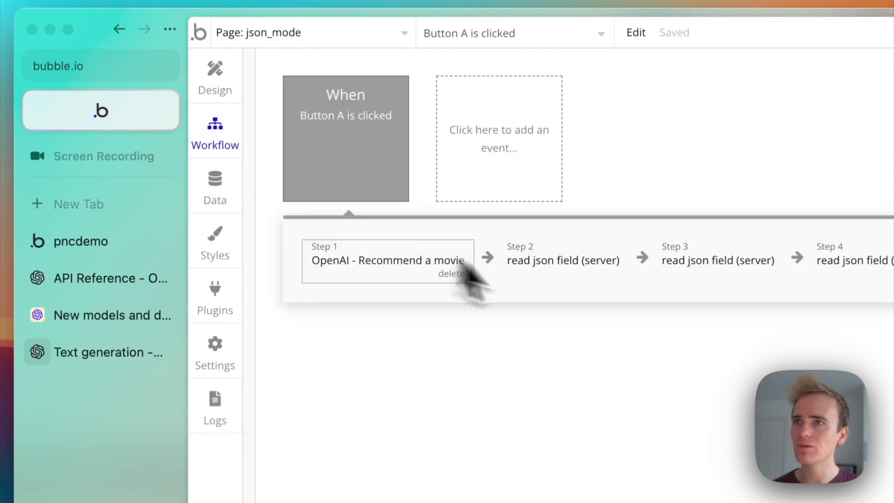
Confirm the read JSON field steps and Create a new Movie step filling Title, Directory and Why
{"action": "left_click", "coordinate": [562, 260]}
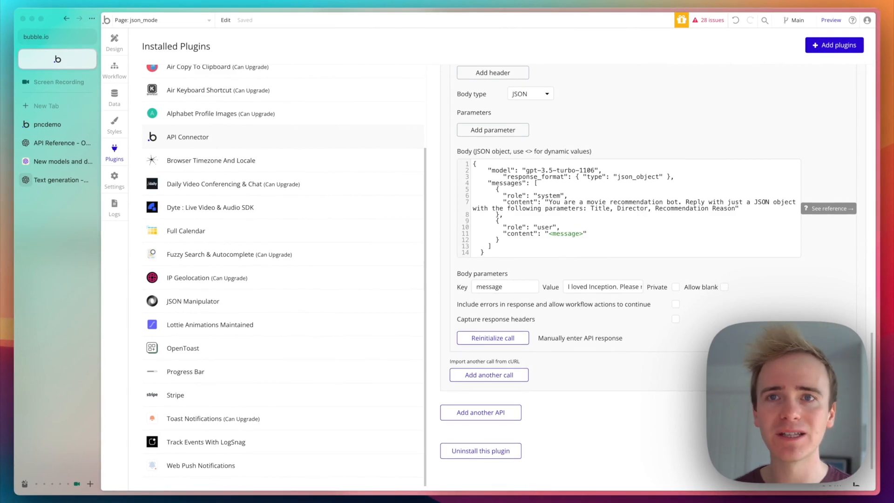
{"action": "mouse_move", "coordinate": [193, 91]}
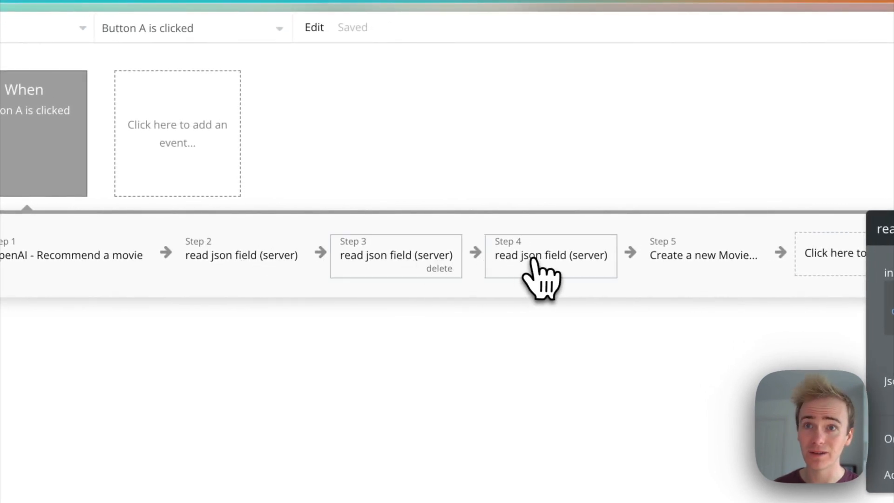
{"action": "left_click", "coordinate": [703, 255]}
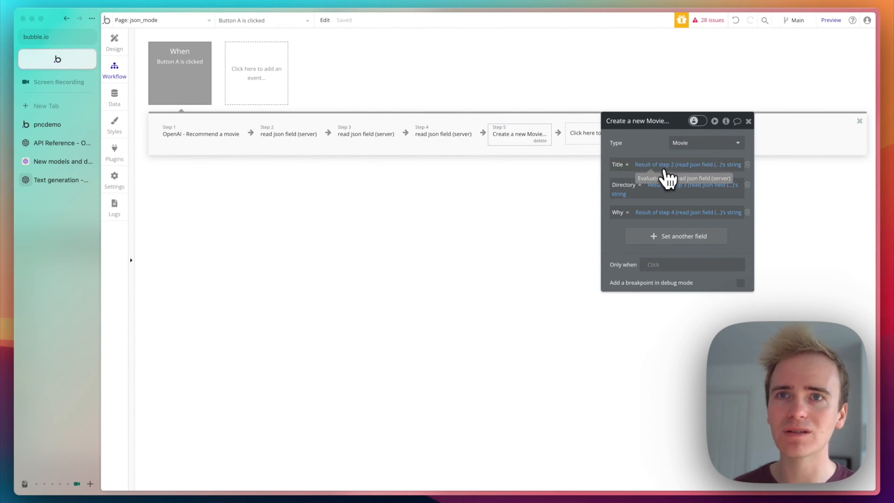
{"action": "mouse_move", "coordinate": [672, 231]}
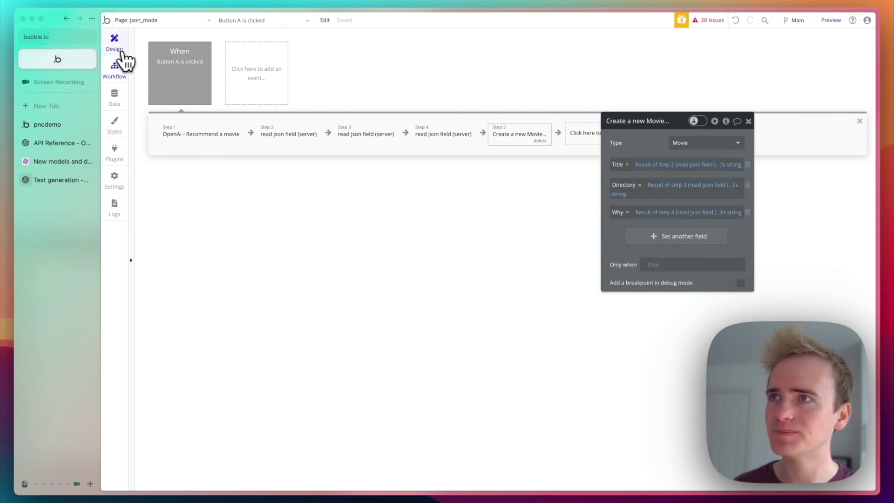
{"action": "left_click", "coordinate": [113, 43]}
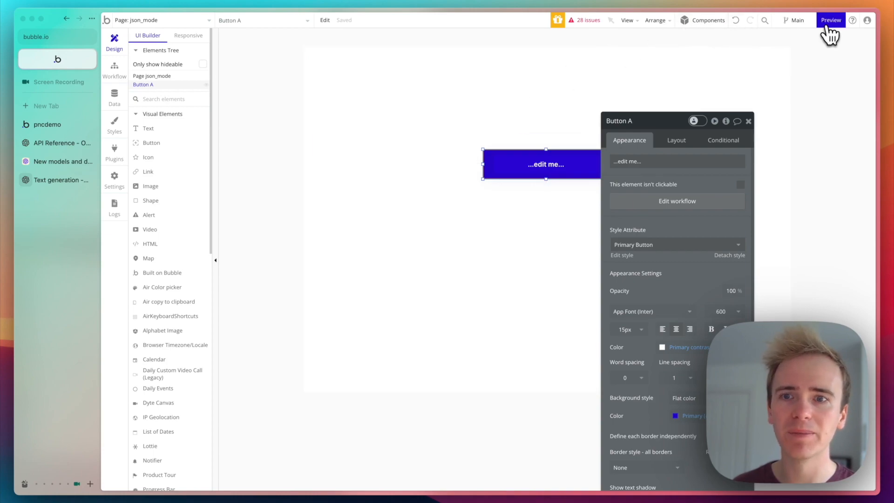
{"action": "mouse_move", "coordinate": [57, 59]}
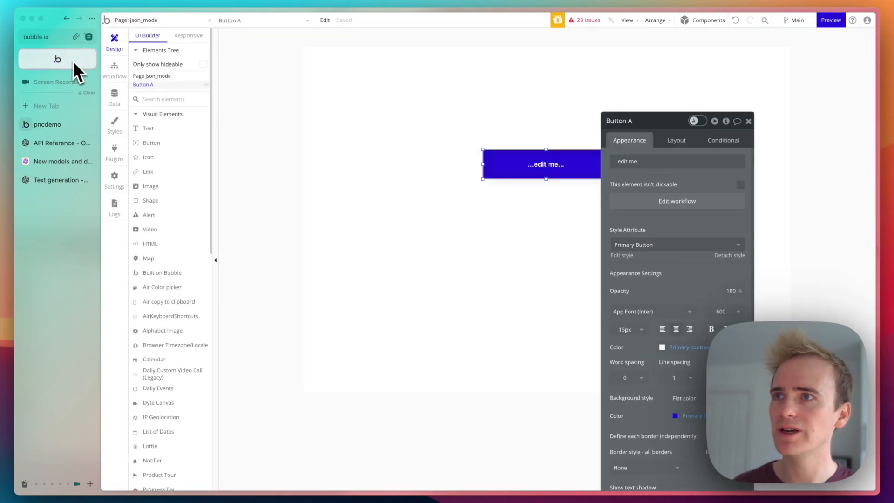
View All Movies app data listing Memento and The Matrix entries
{"action": "left_click", "coordinate": [114, 97]}
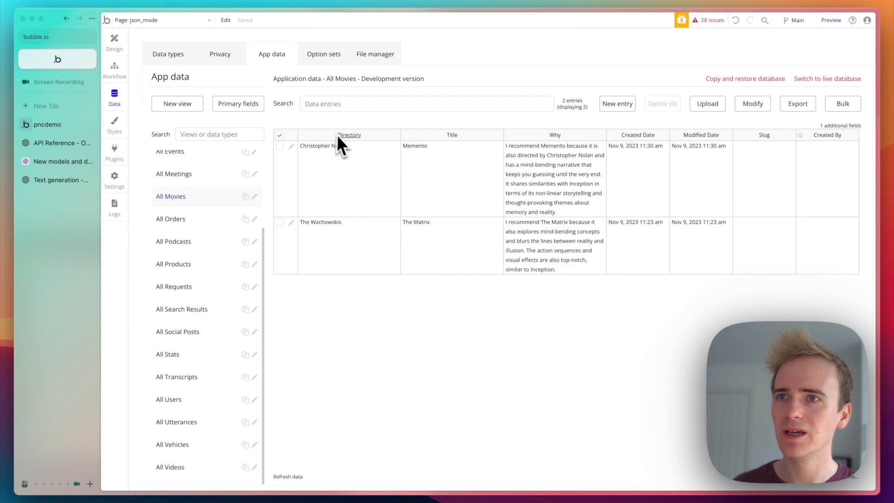
{"action": "mouse_move", "coordinate": [411, 184]}
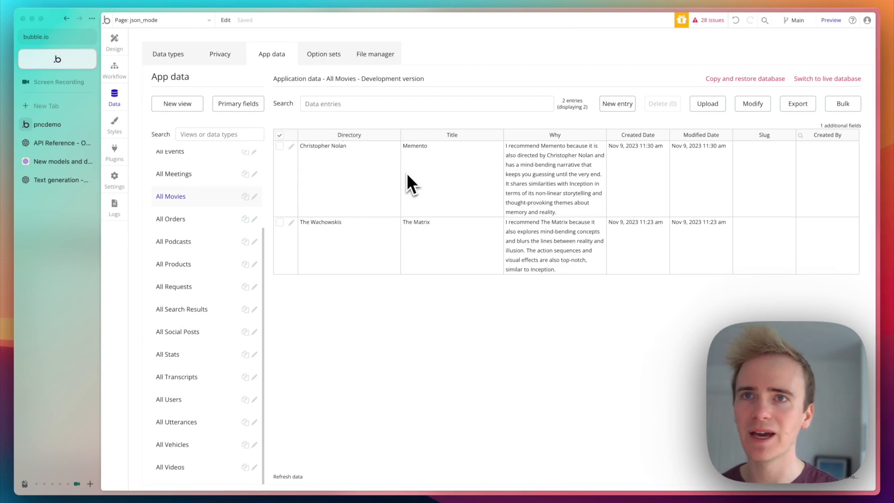
{"action": "mouse_move", "coordinate": [386, 171]}
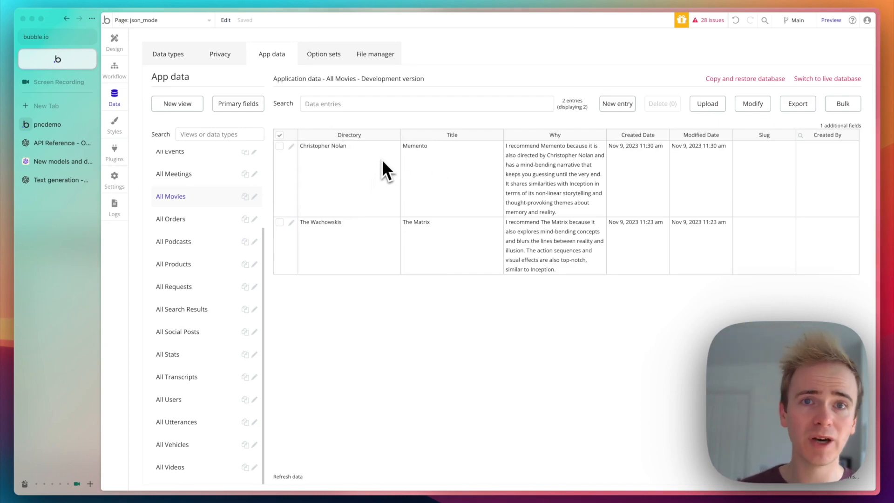